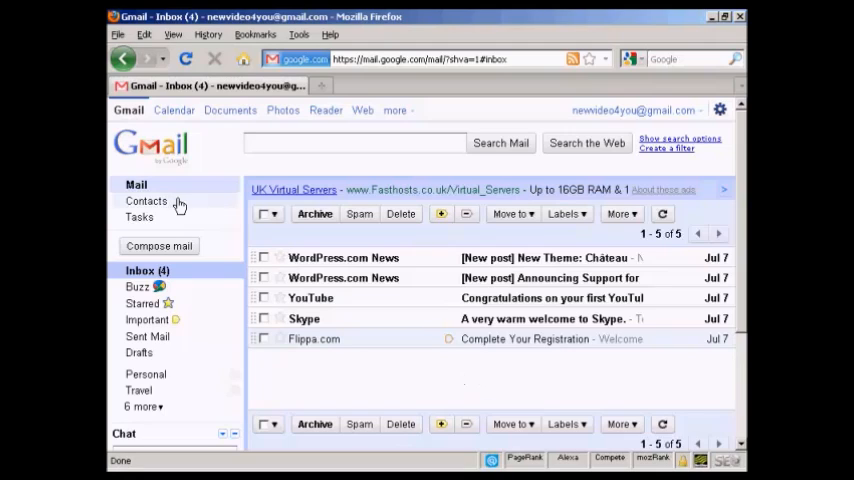
mouse_move(148, 210)
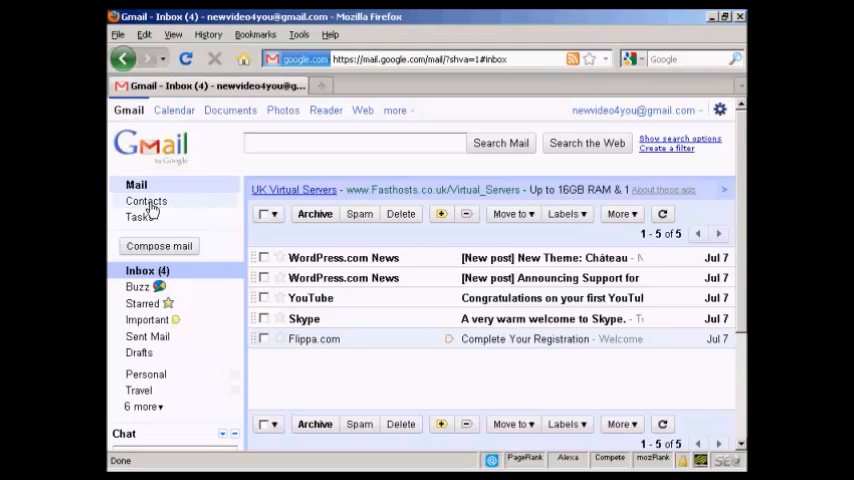
Switch from the inbox to Contacts, which shows an empty contact list
click(146, 200)
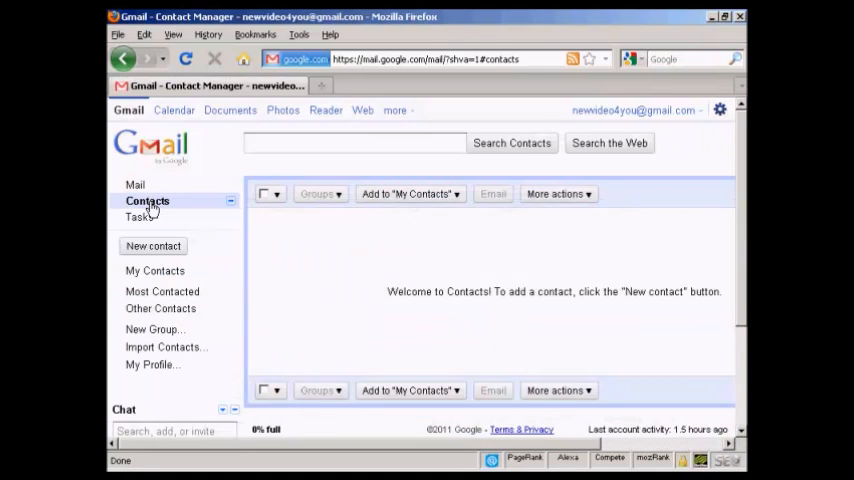
mouse_move(296, 246)
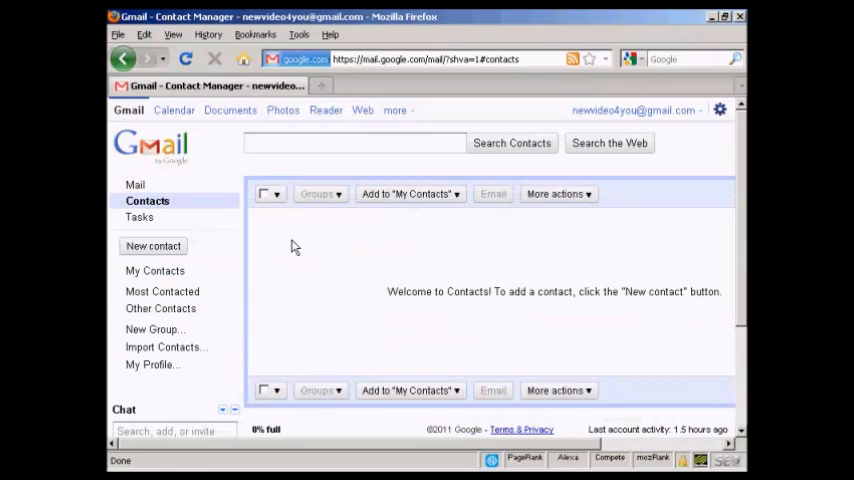
mouse_move(516, 260)
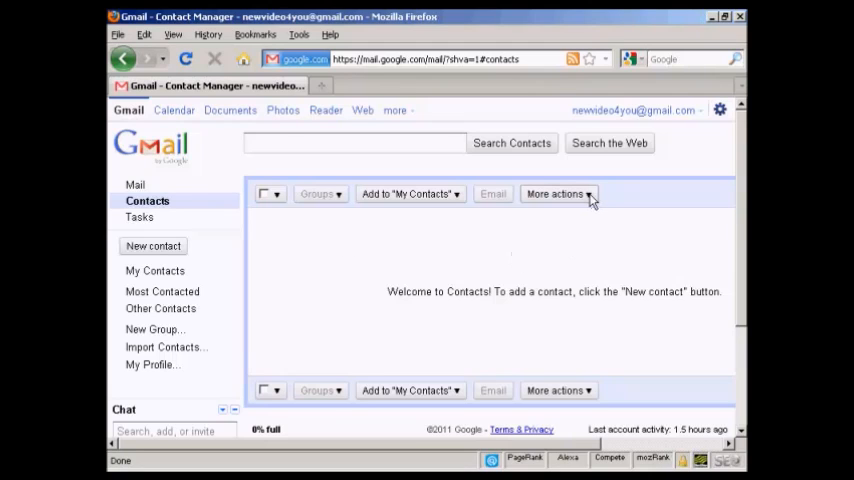
Start Import… from More actions to reach the Import contacts dialog
click(556, 194)
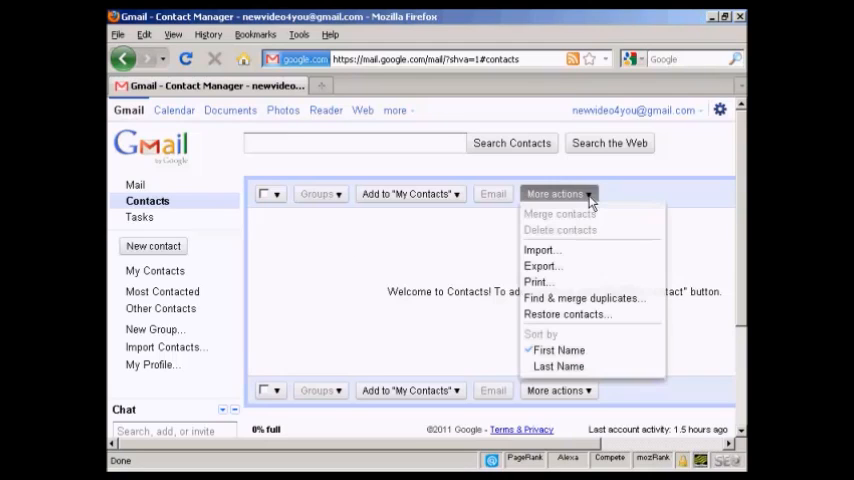
mouse_move(540, 250)
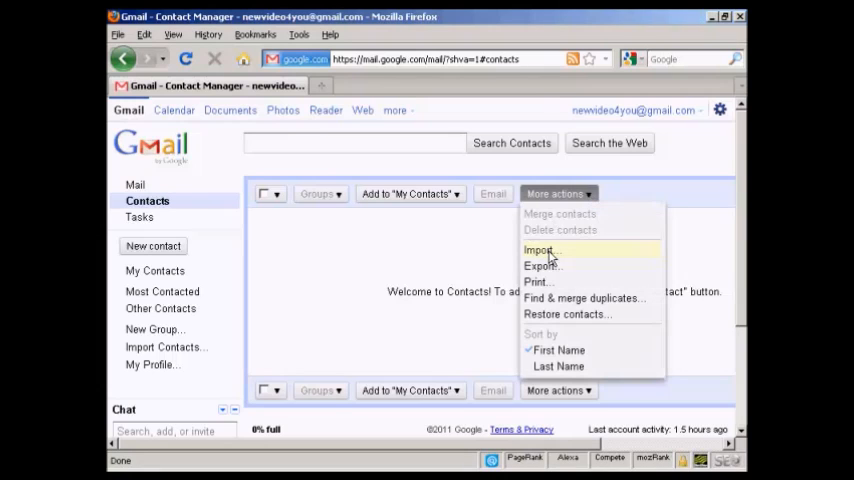
click(540, 250)
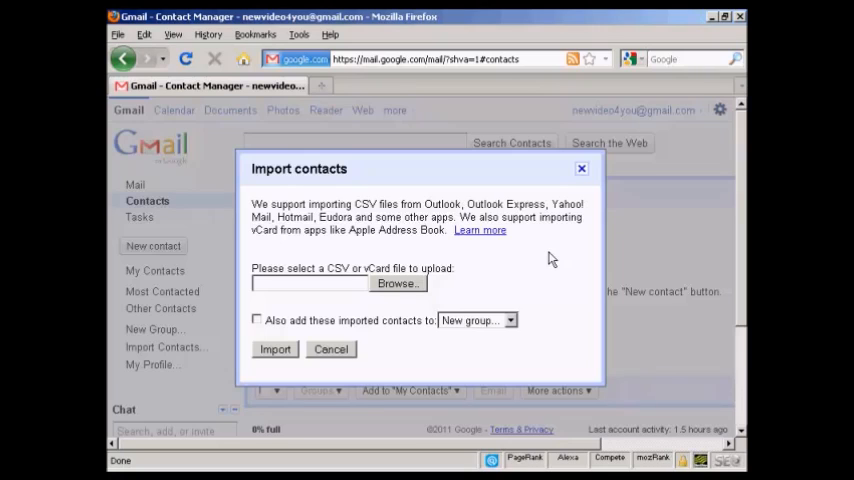
mouse_move(380, 312)
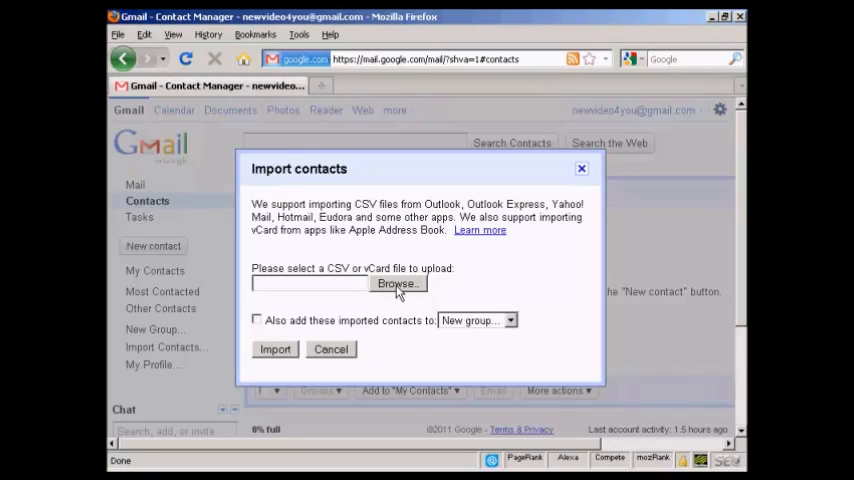
Choose googlecontacts.csv from the contacts folder as the file to upload
click(398, 284)
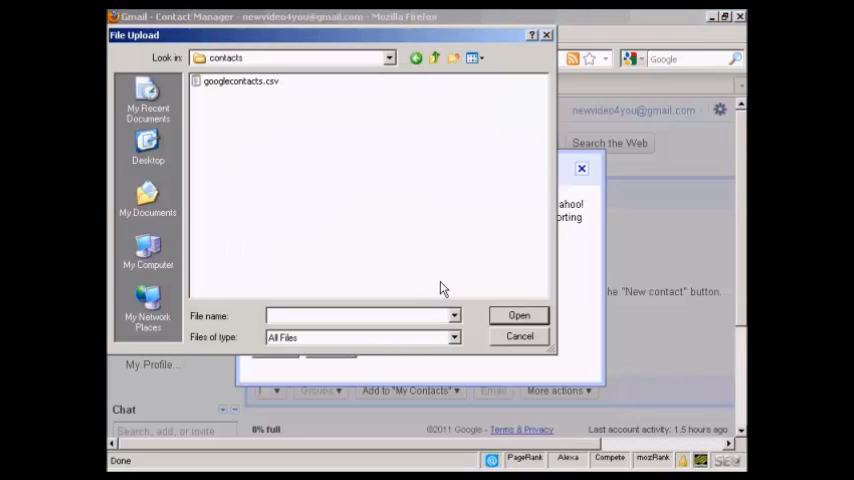
mouse_move(238, 100)
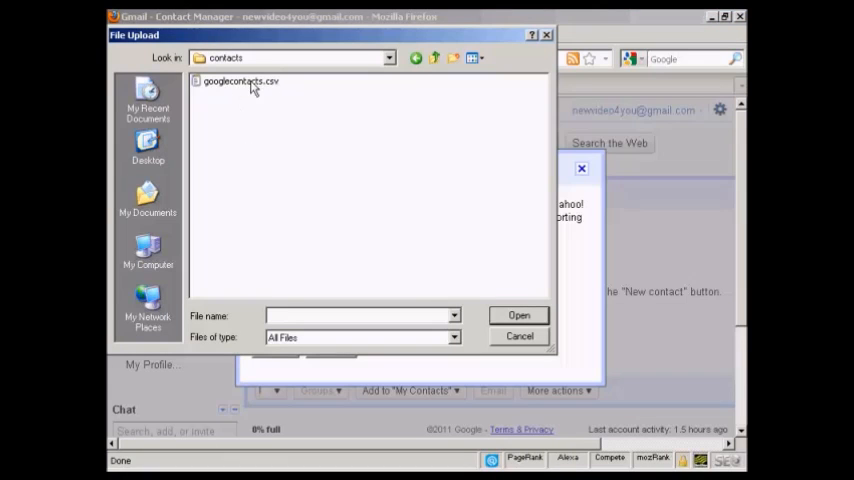
mouse_move(232, 90)
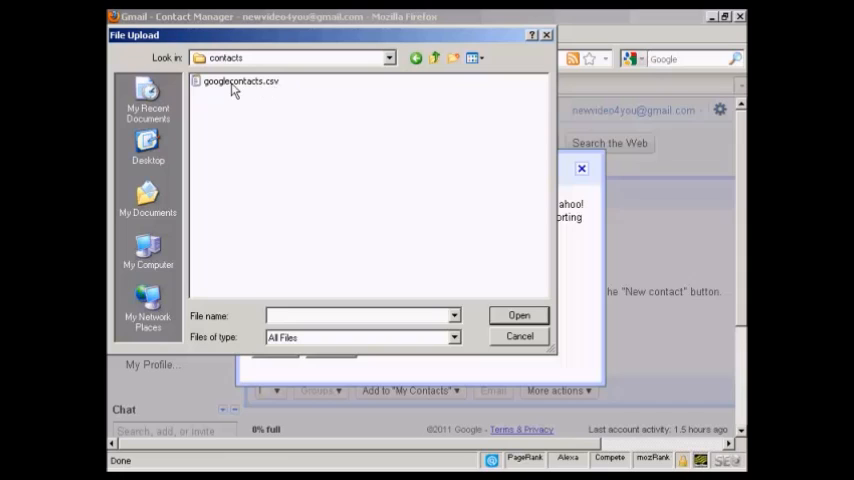
click(240, 80)
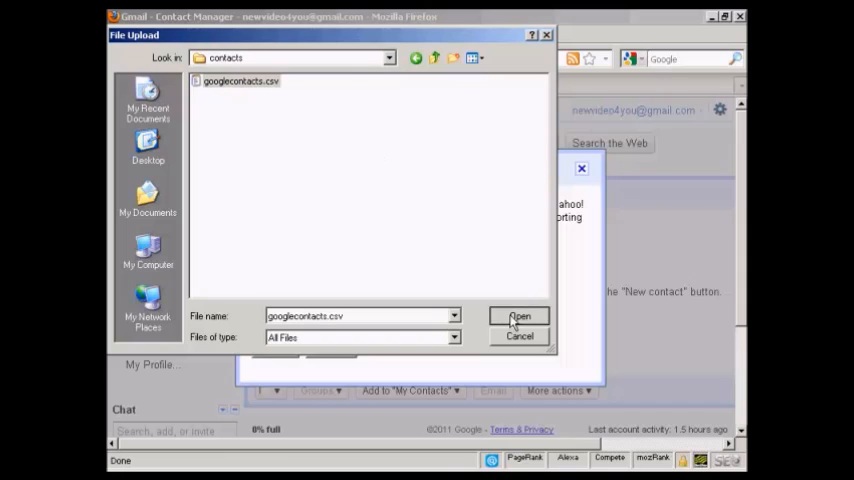
click(520, 316)
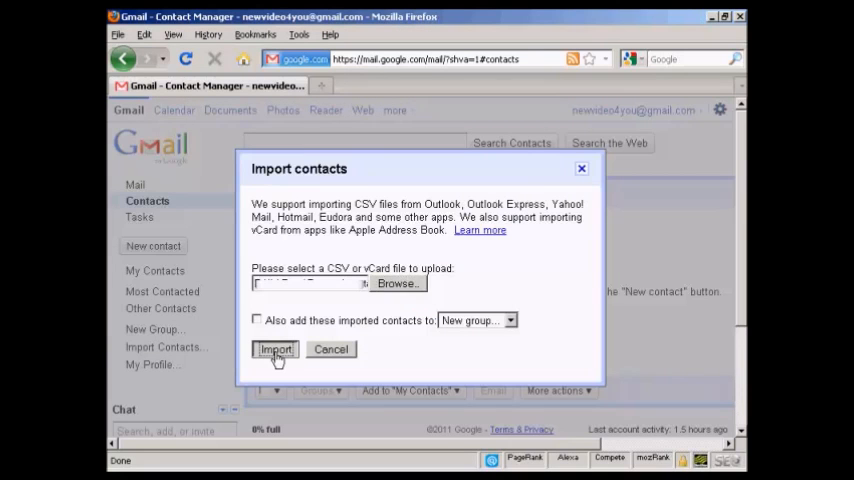
click(276, 348)
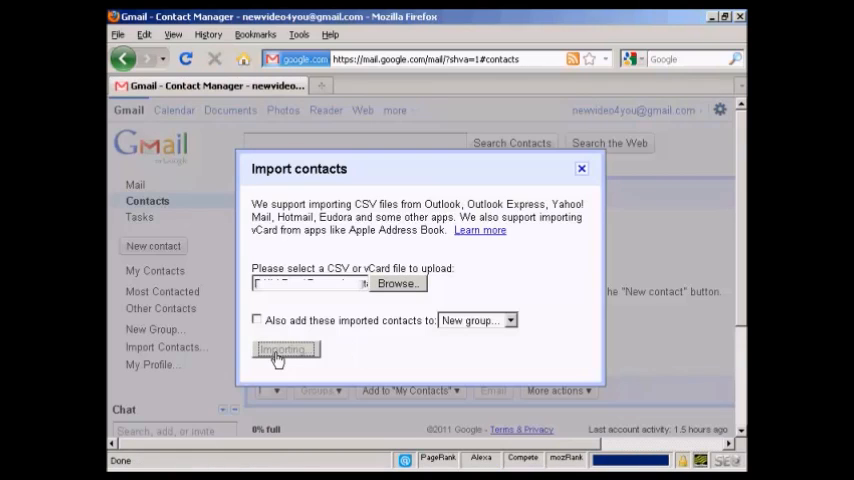
click(284, 350)
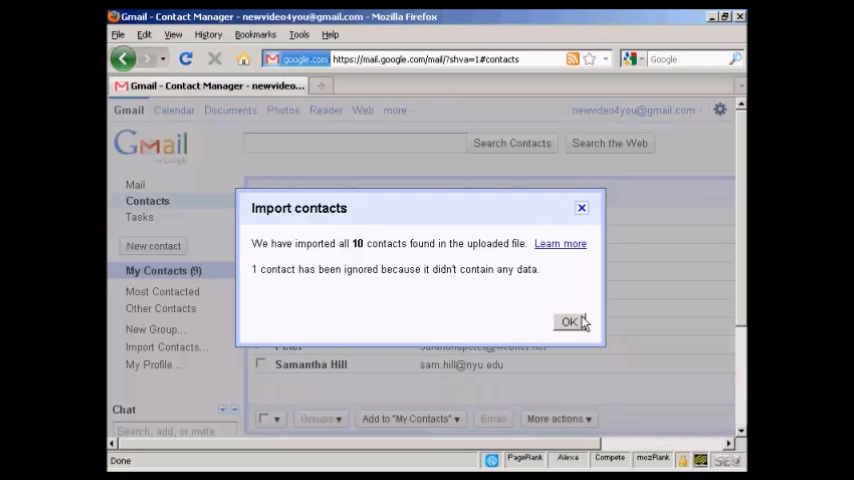
click(568, 320)
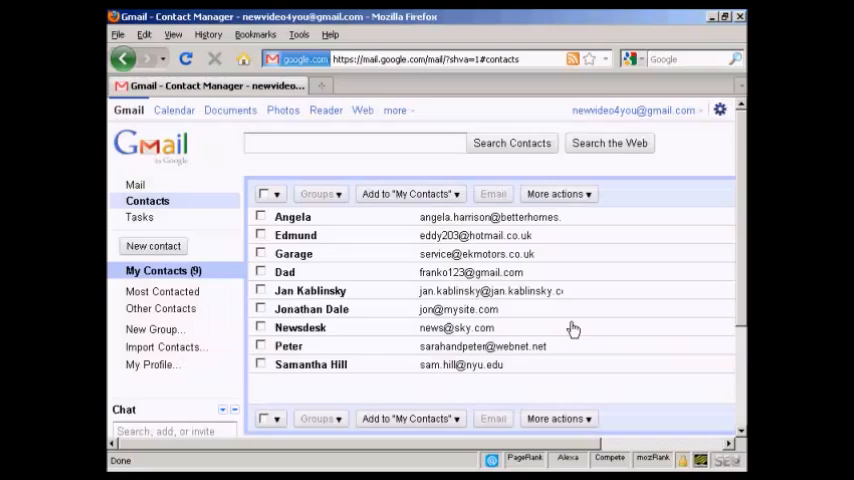
mouse_move(578, 328)
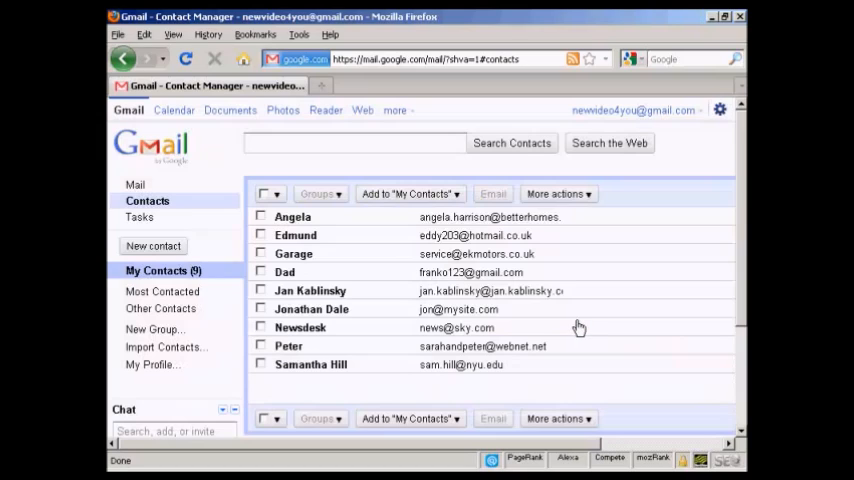
mouse_move(384, 360)
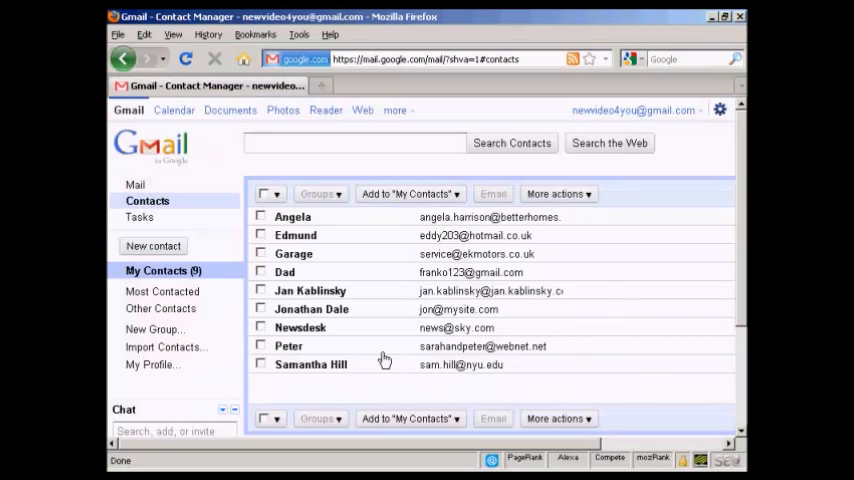
mouse_move(308, 384)
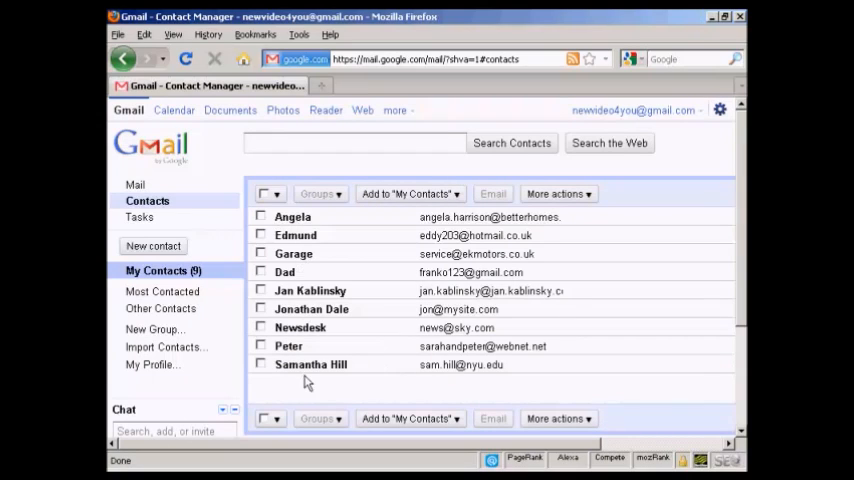
mouse_move(252, 268)
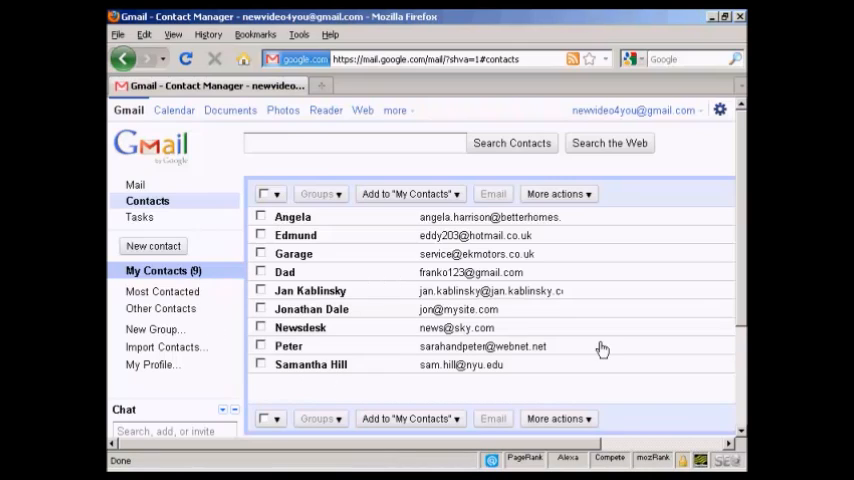
mouse_move(604, 356)
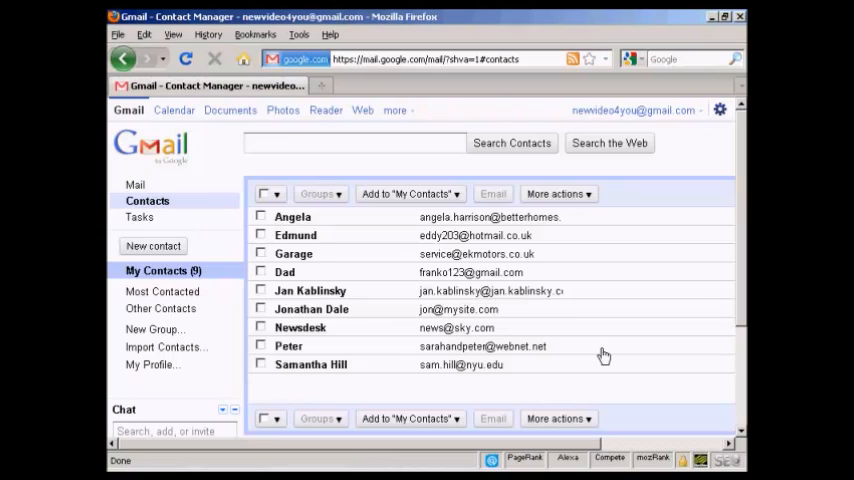
mouse_move(516, 330)
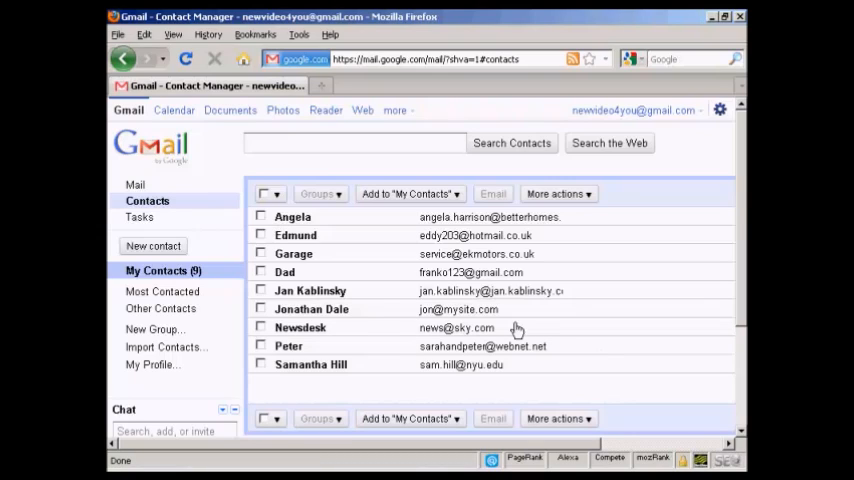
Visit the inbox briefly, return to the imported contact list, and show More actions
click(136, 184)
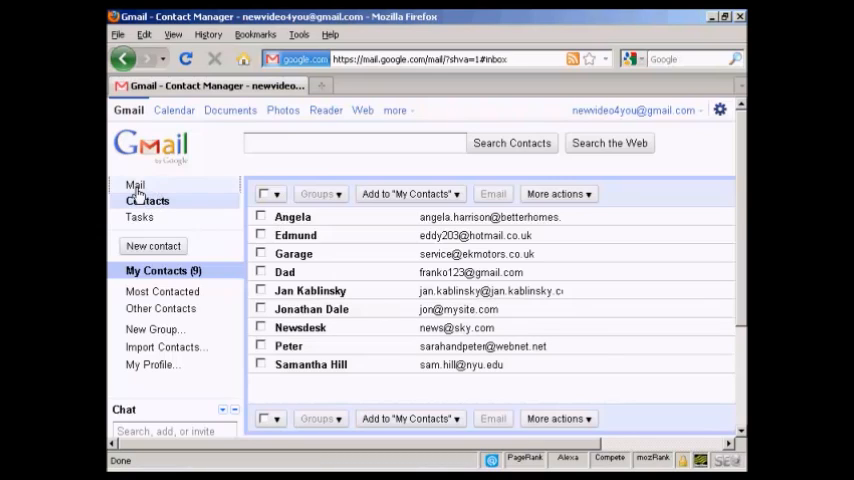
click(136, 184)
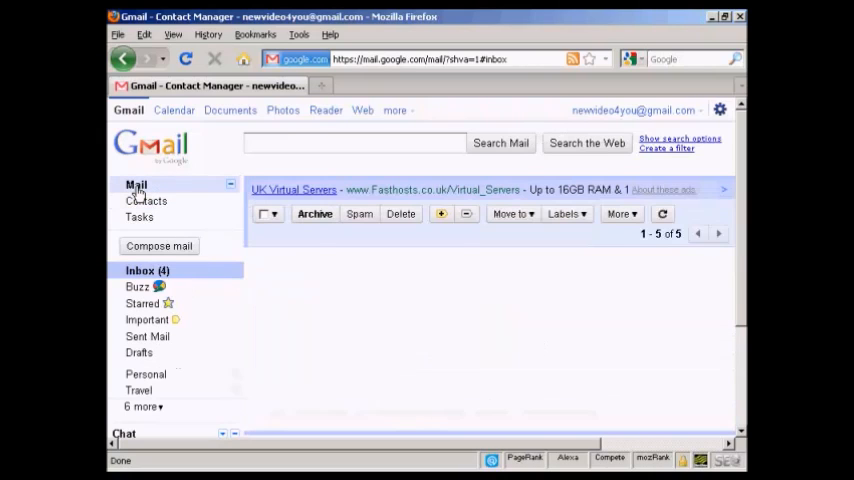
click(140, 270)
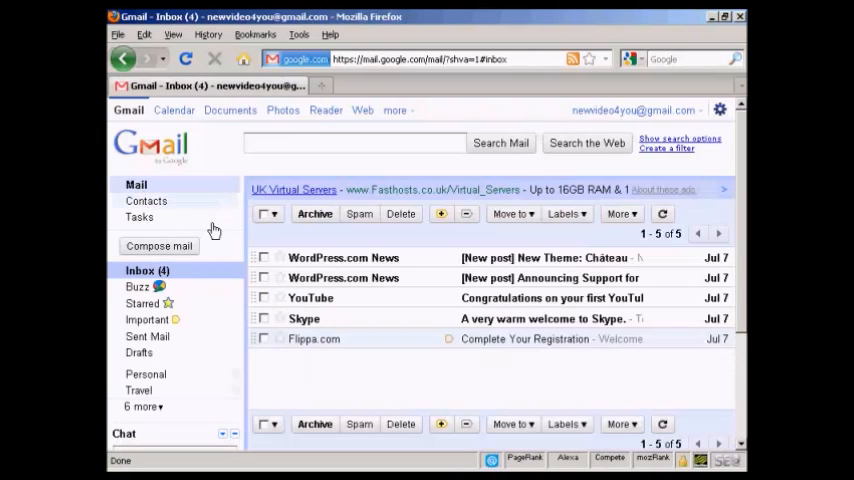
click(146, 200)
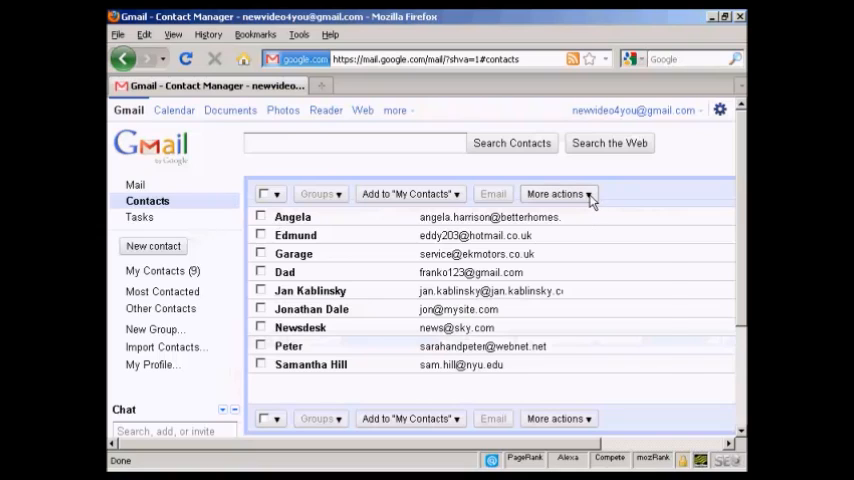
click(558, 192)
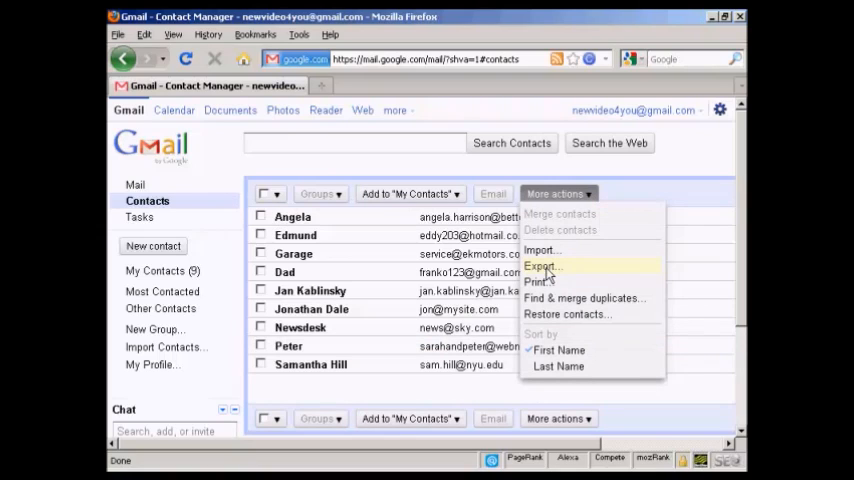
Start Export… for all contacts and choose the Outlook CSV format
click(544, 266)
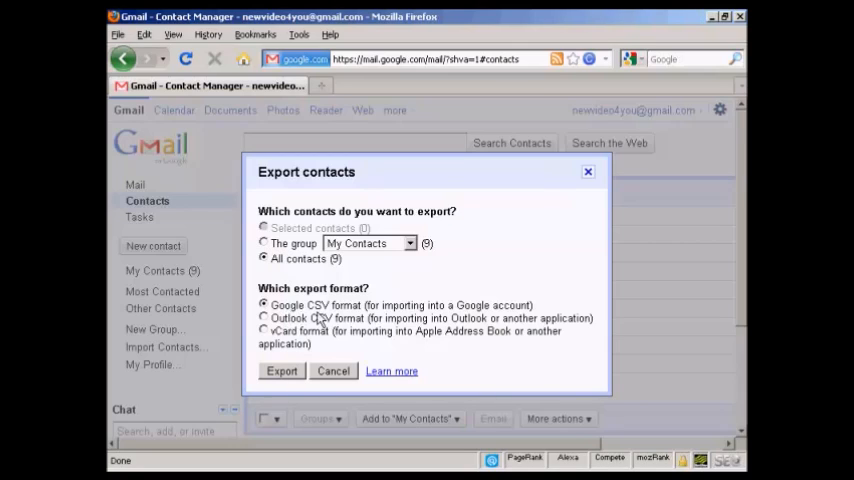
mouse_move(356, 318)
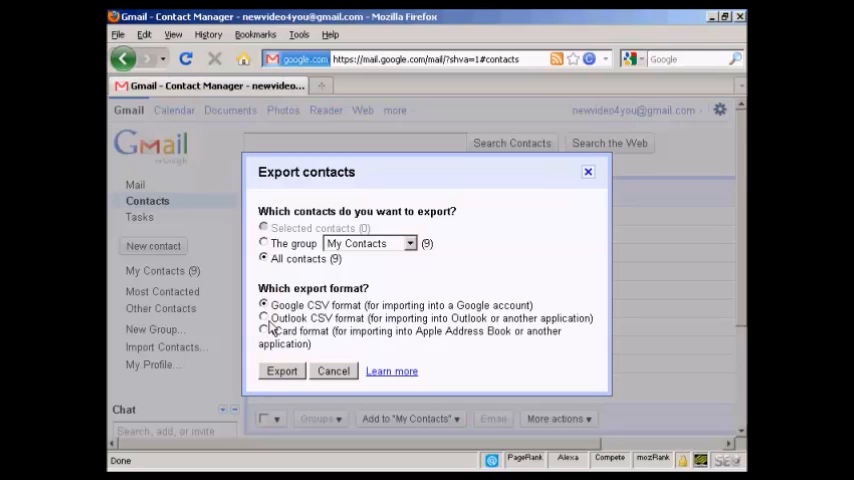
click(264, 318)
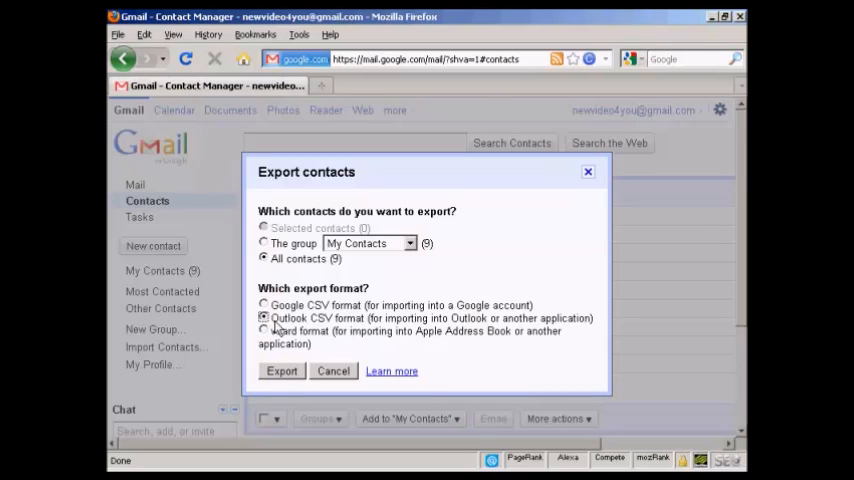
mouse_move(508, 346)
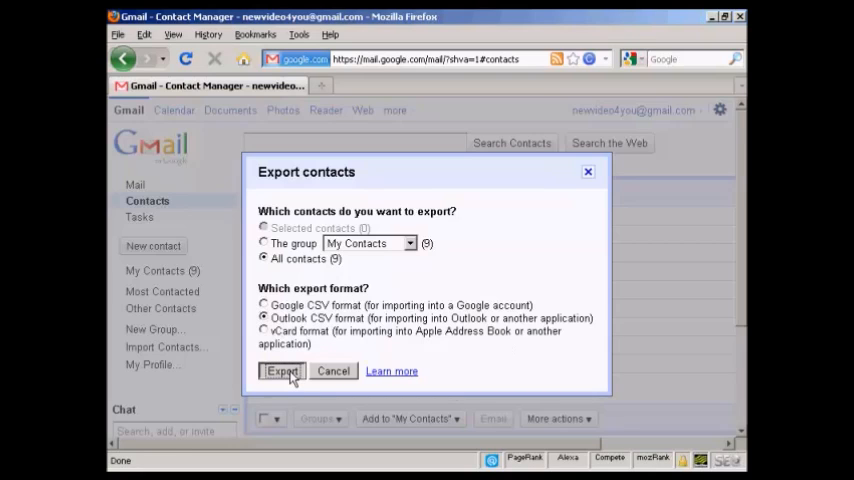
Export the contacts and save contacts.csv to disk via Firefox's Save File option
click(282, 372)
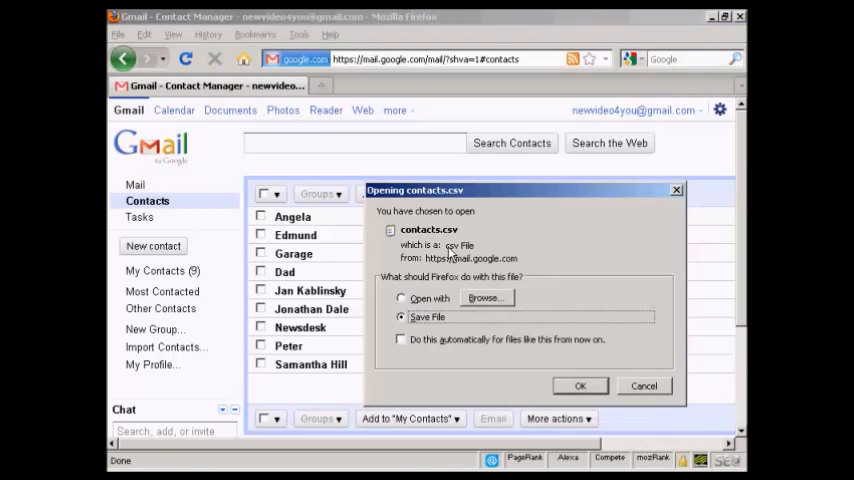
mouse_move(404, 336)
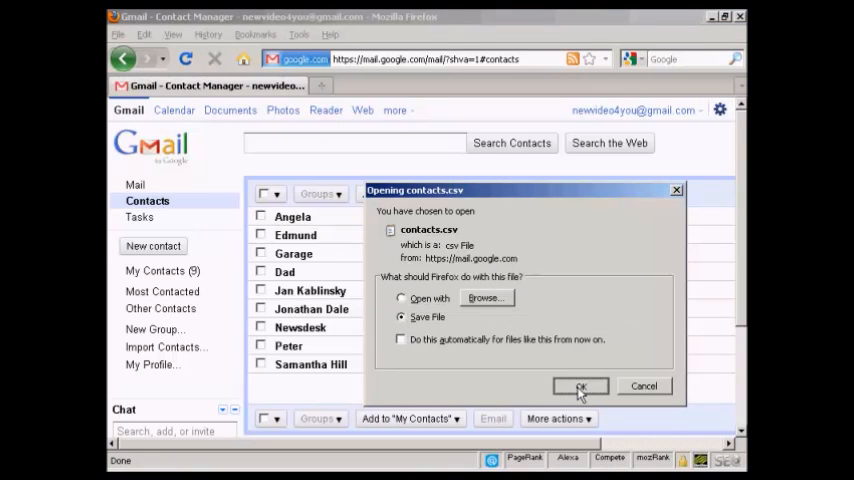
click(580, 386)
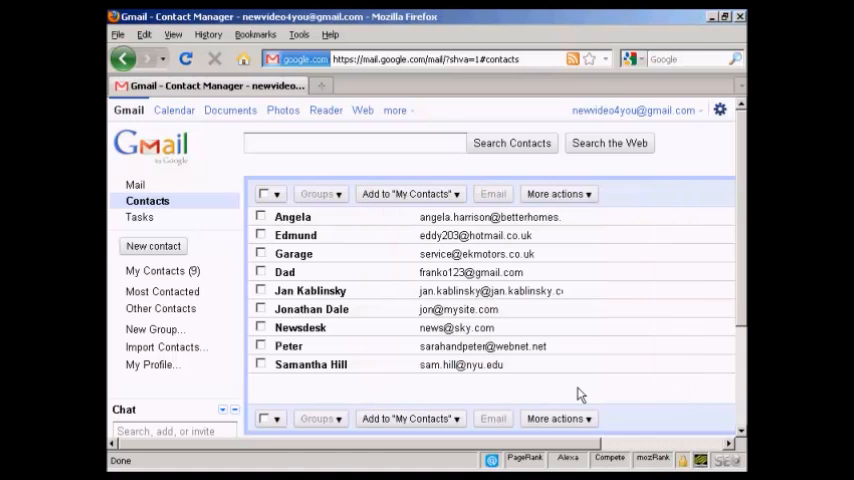